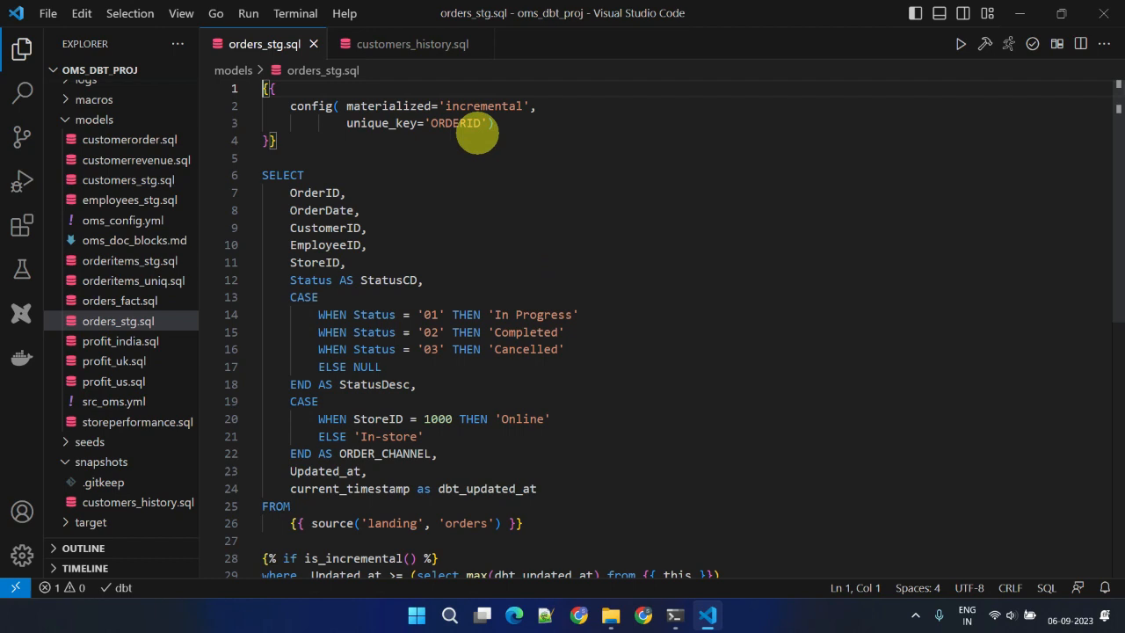
# Switch the editor to the customers_history.sql snapshot with its timestamp-strategy config
pyautogui.click(411, 44)
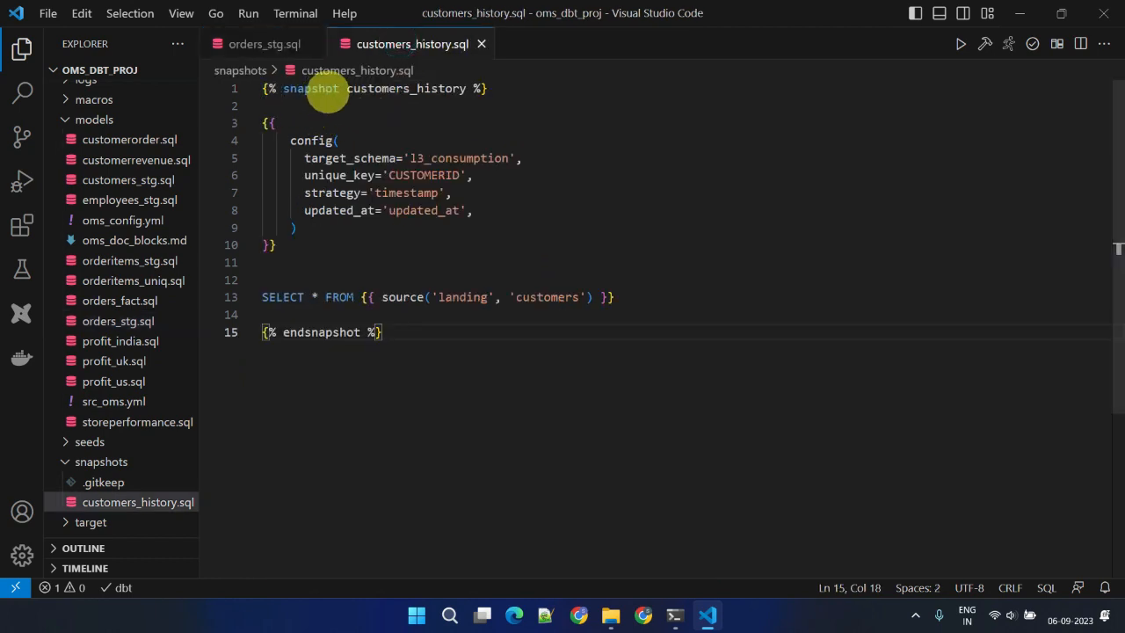
pyautogui.moveTo(586, 380)
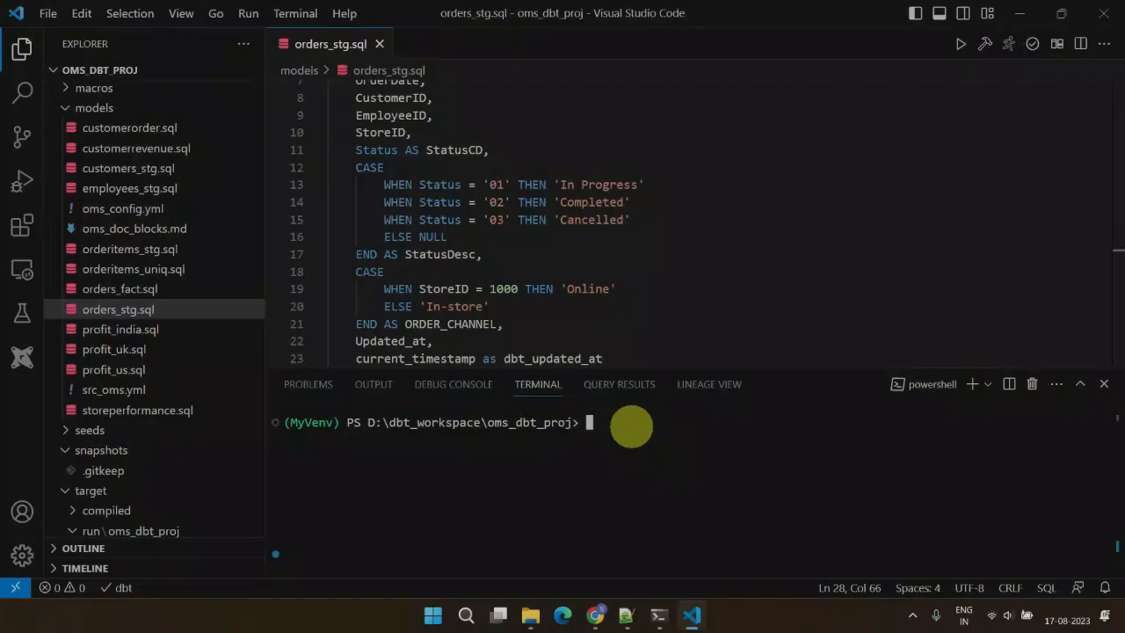
# Run the command in the dbt project terminal before moving on to the Airflow website
pyautogui.press('Return')
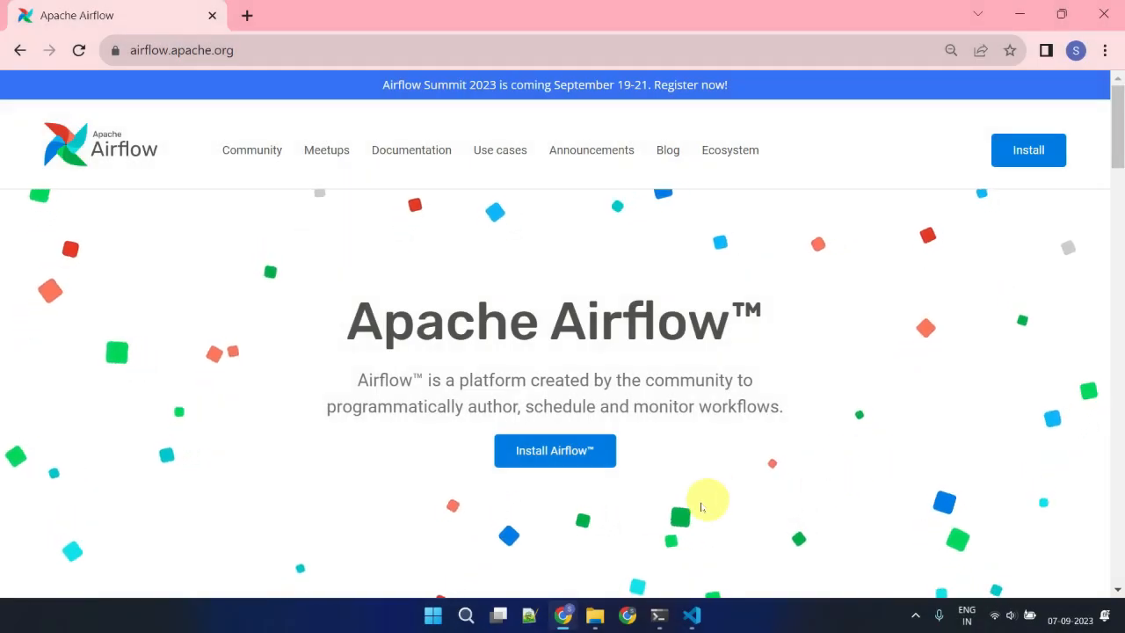
pyautogui.moveTo(200, 327)
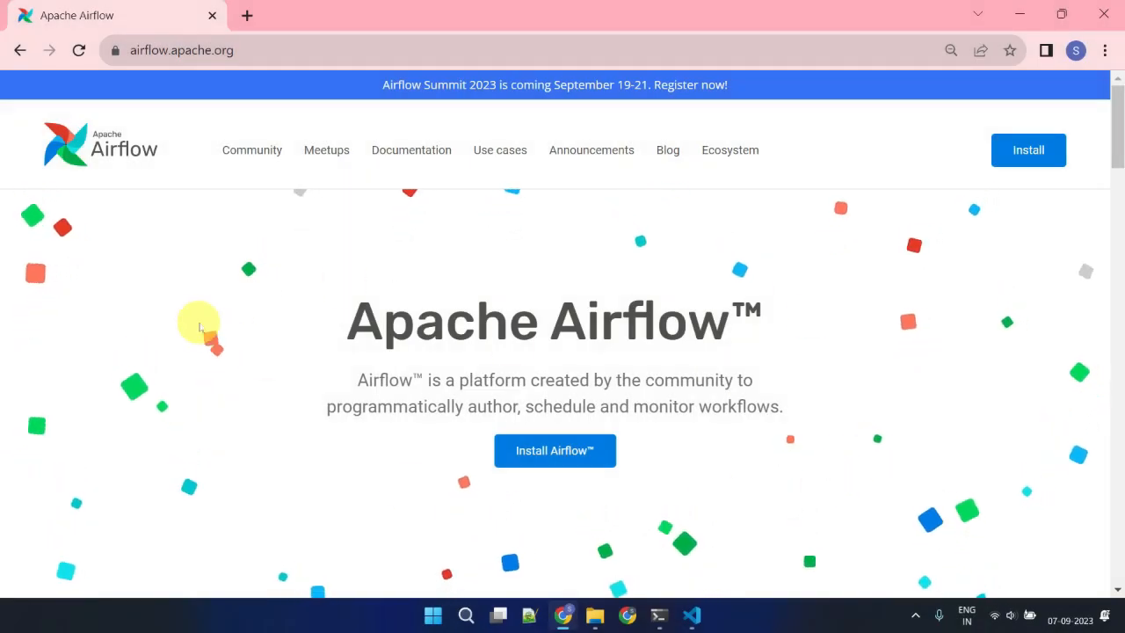
pyautogui.moveTo(795, 471)
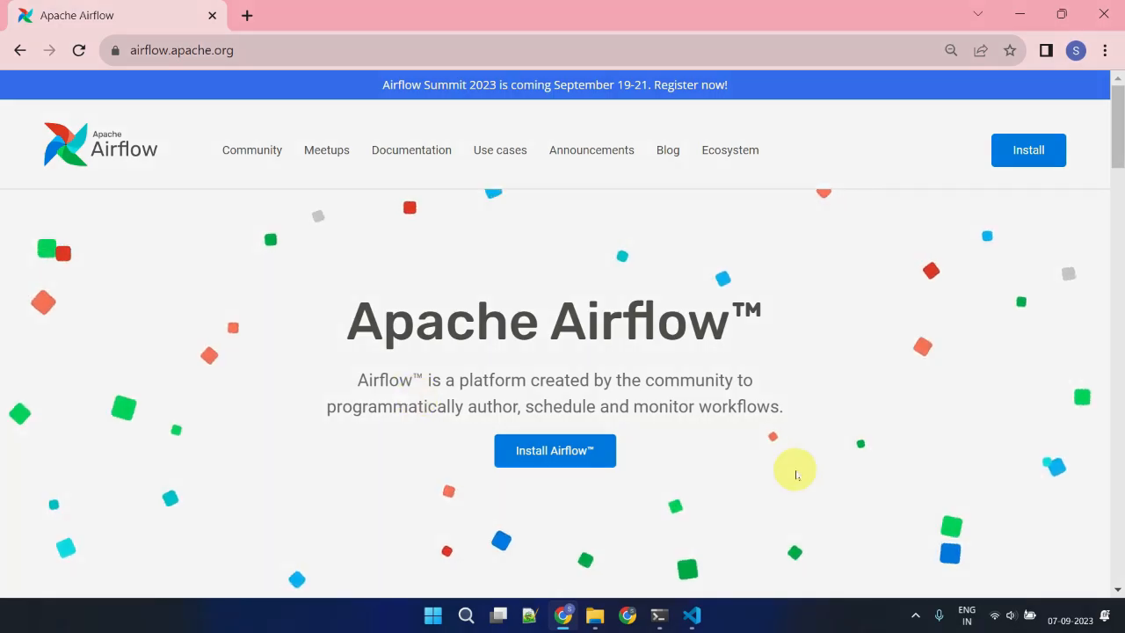
# Bring up dbt_daily_run.py and scroll to its DAG definition scheduled daily at 23:00
pyautogui.click(691, 615)
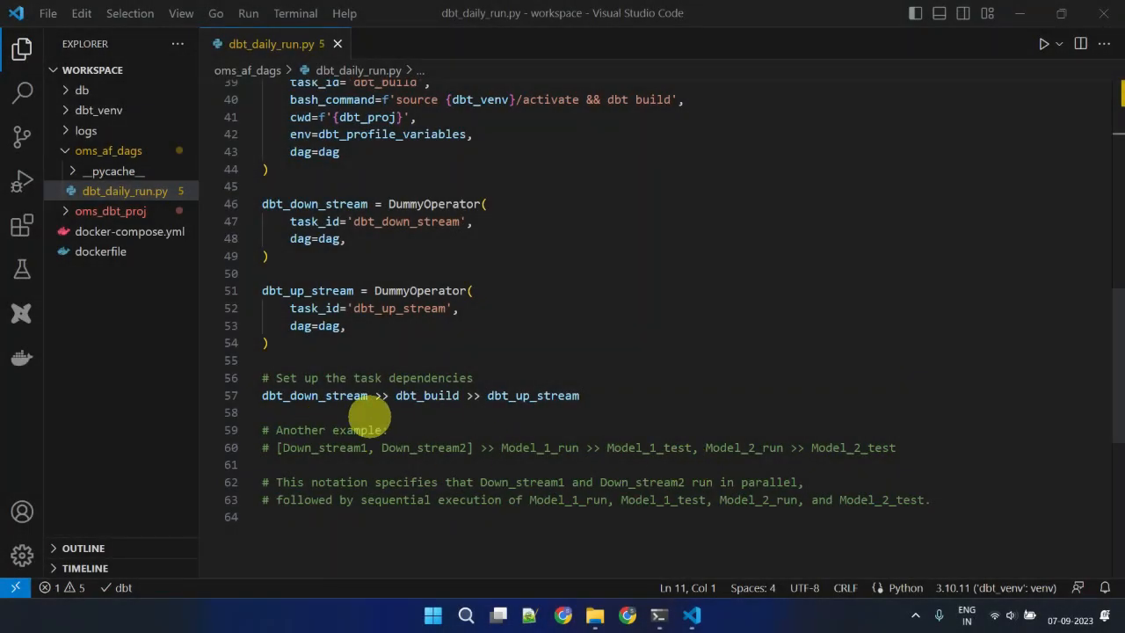
pyautogui.scroll(3)
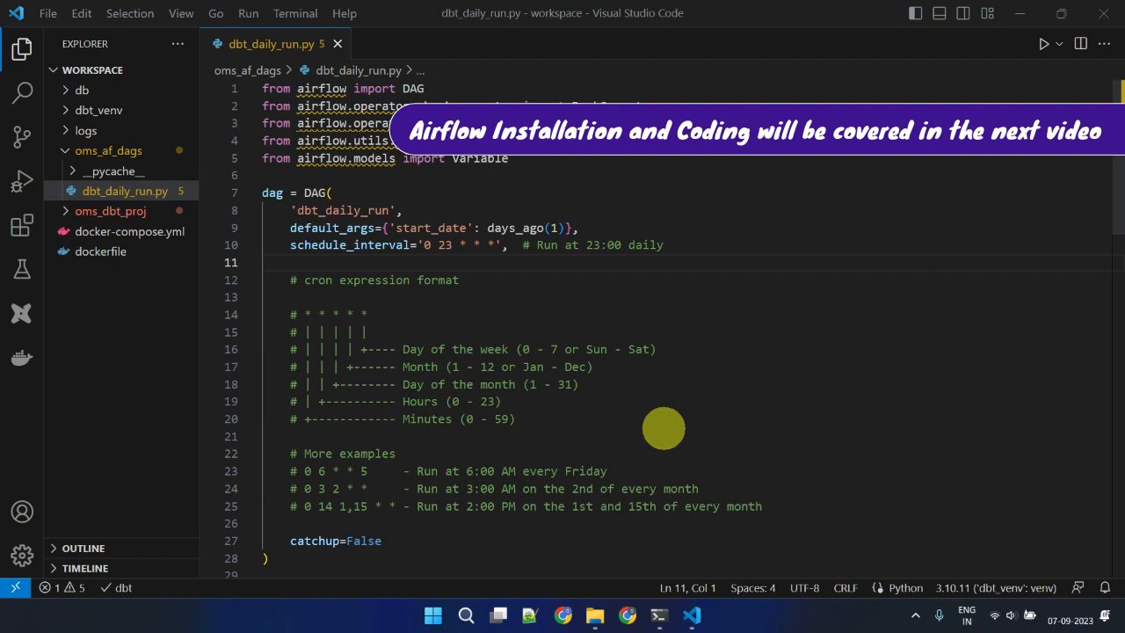
pyautogui.moveTo(675, 485)
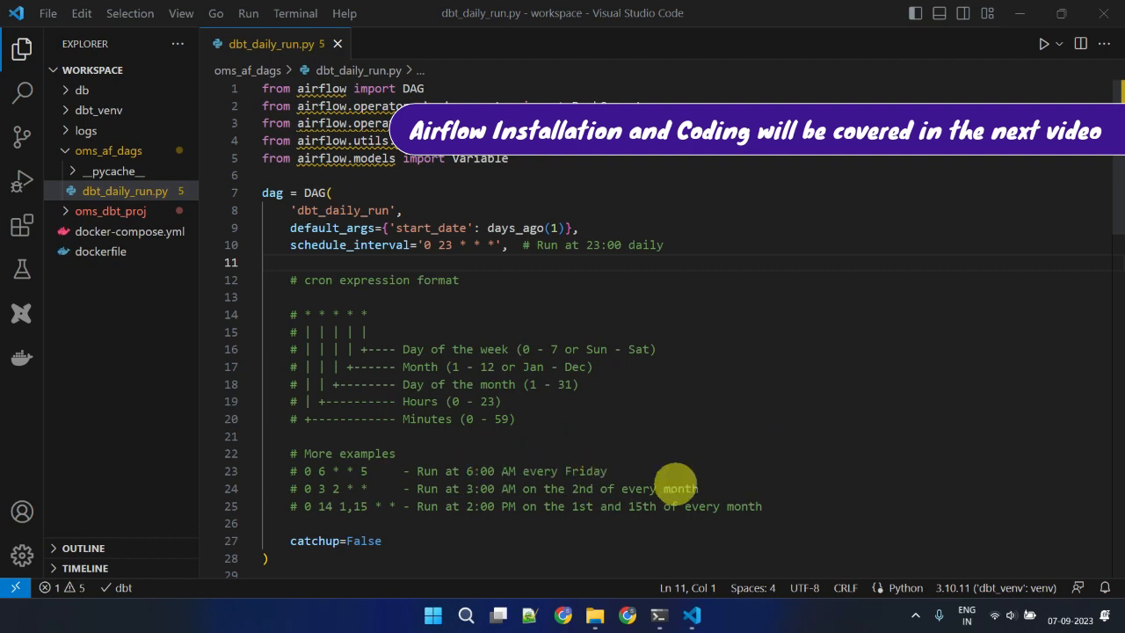
pyautogui.moveTo(561, 255)
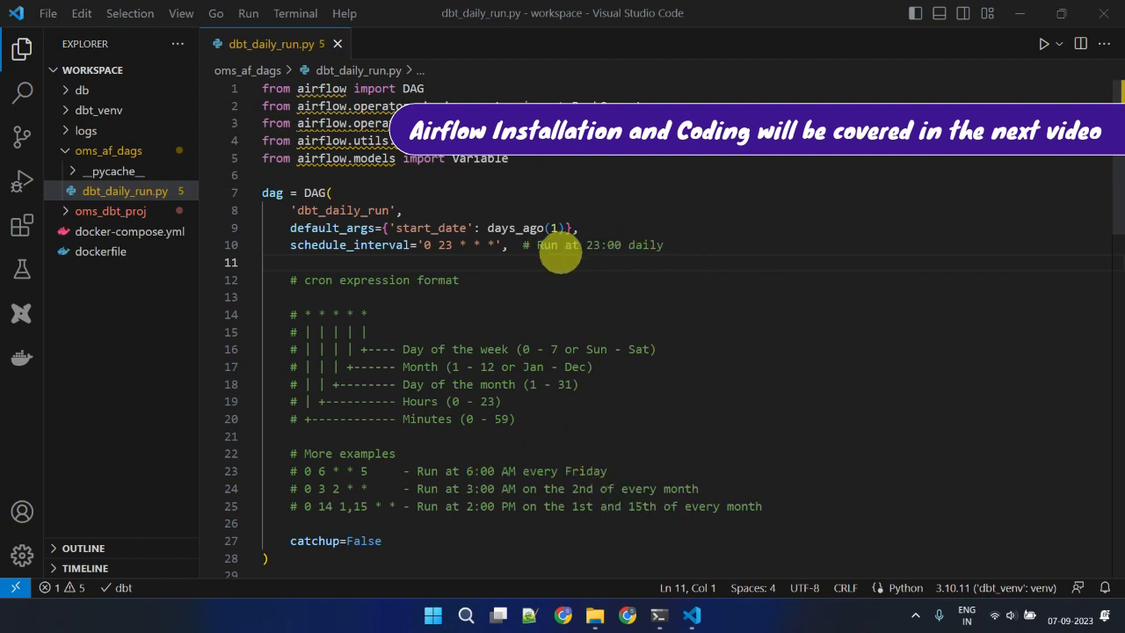
pyautogui.moveTo(810, 340)
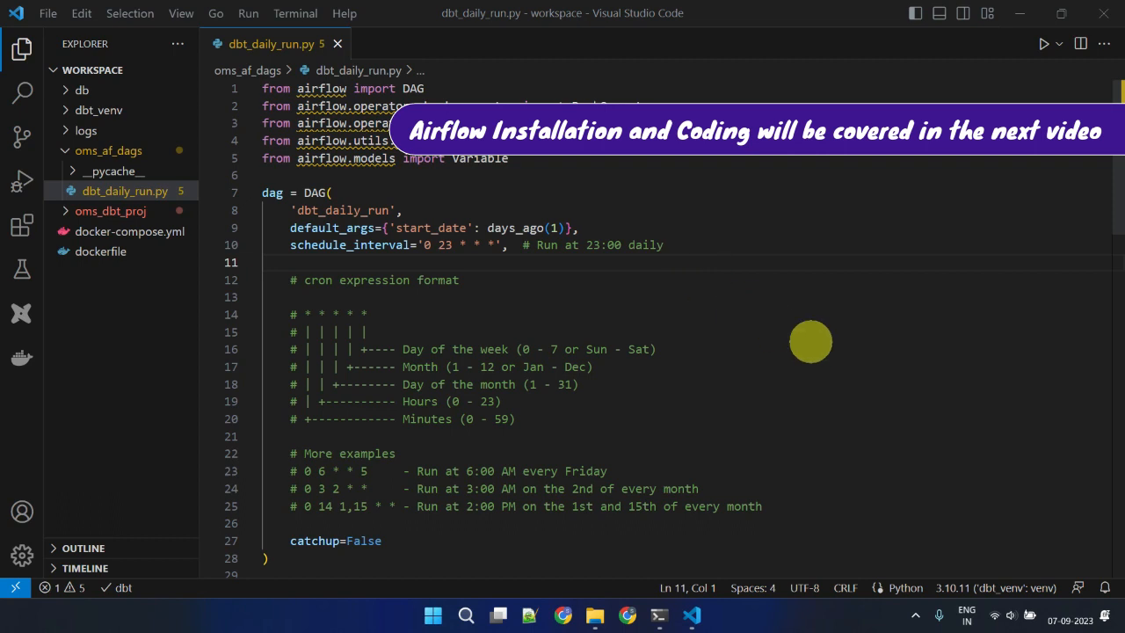